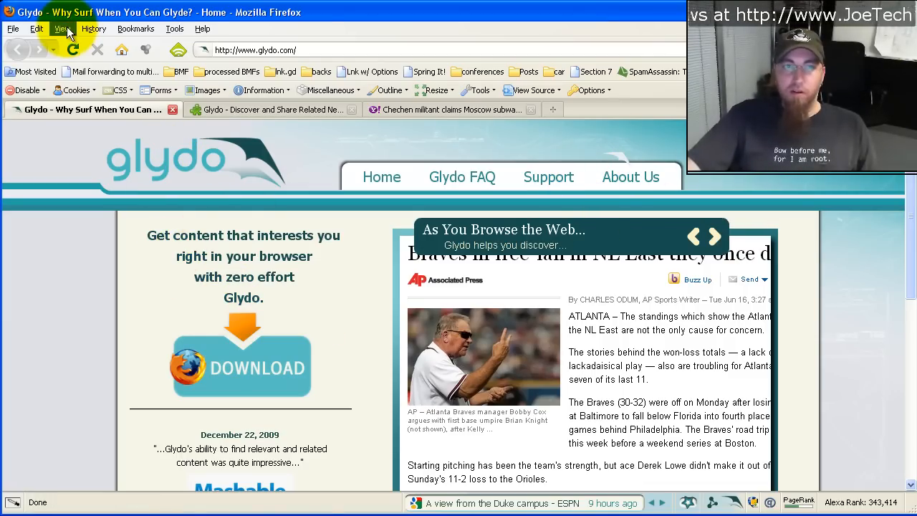
Show Glydo's Mozilla Add-ons listing with version 1.0.3, Firefox 3.5–3.6 compatibility and ratings.
click(713, 235)
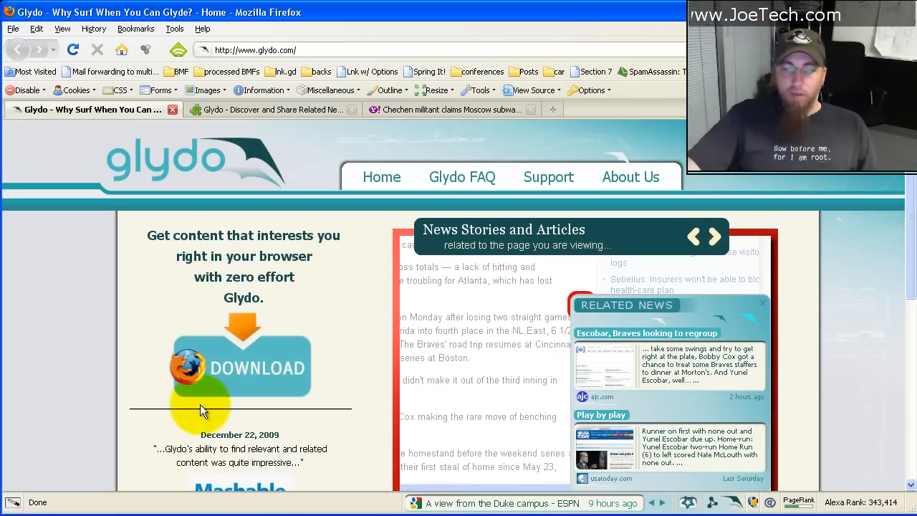
mouse_move(97, 398)
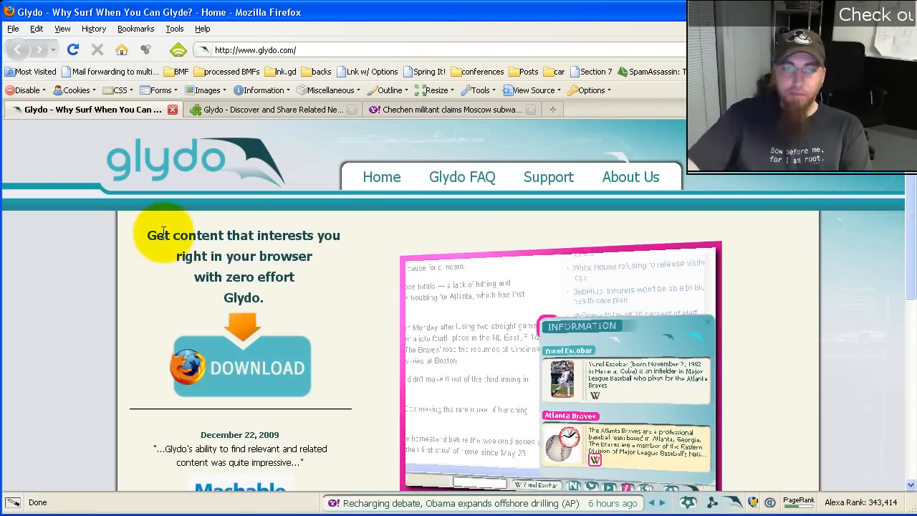
click(269, 109)
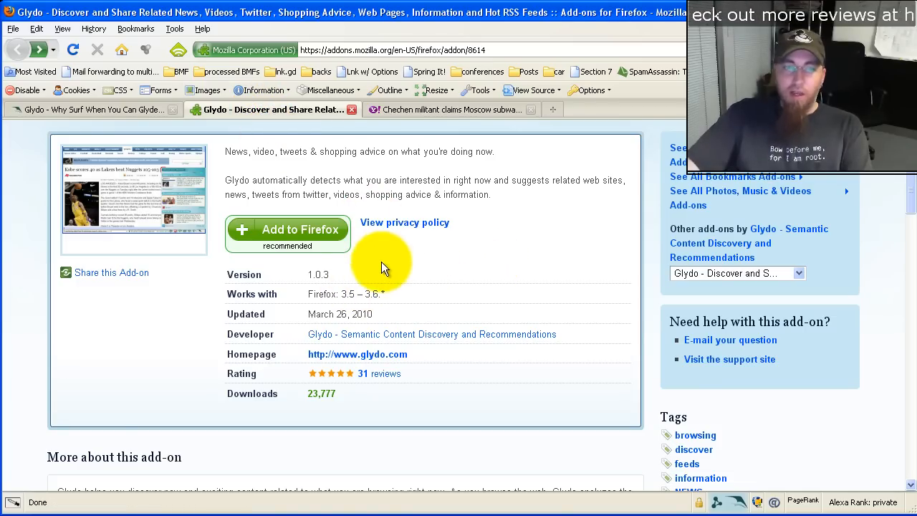
mouse_move(351, 275)
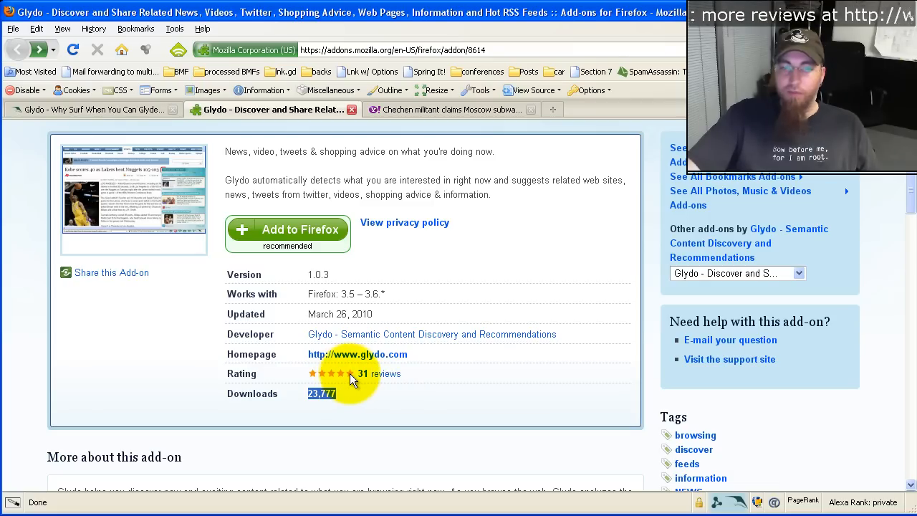
mouse_move(424, 212)
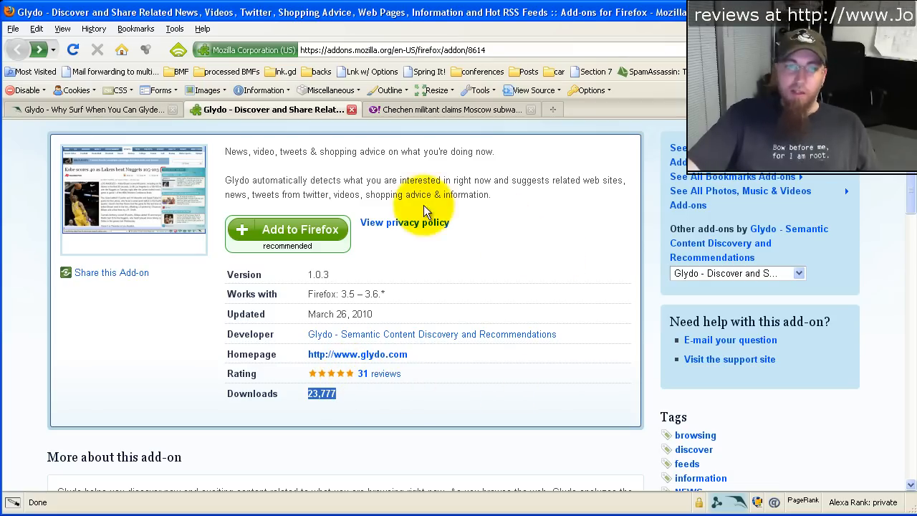
mouse_move(272, 286)
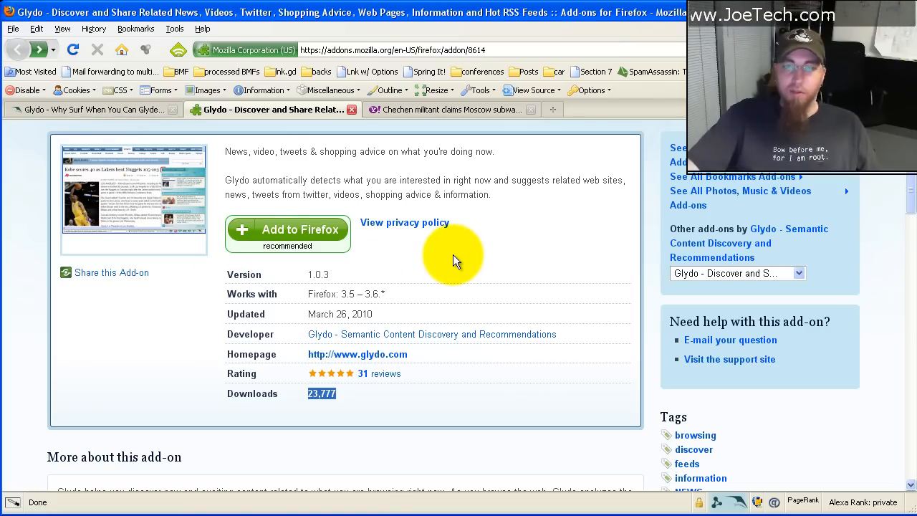
mouse_move(399, 283)
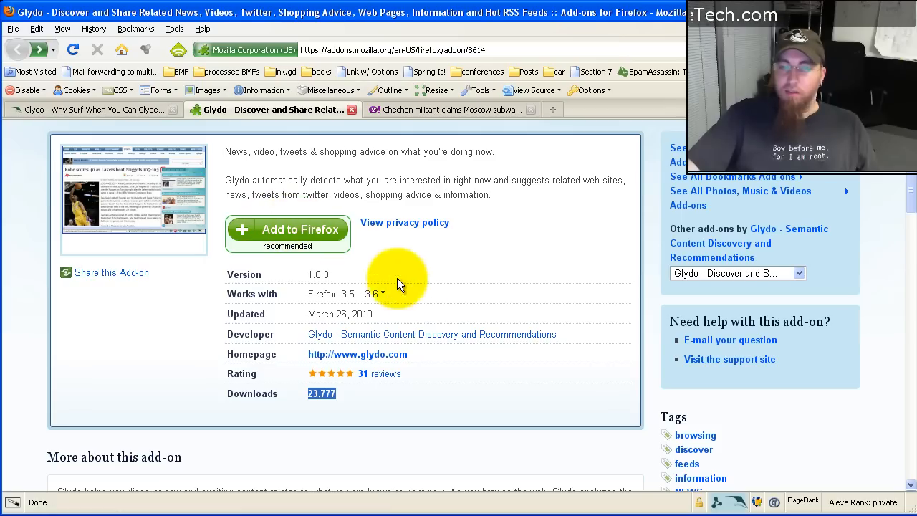
mouse_move(473, 114)
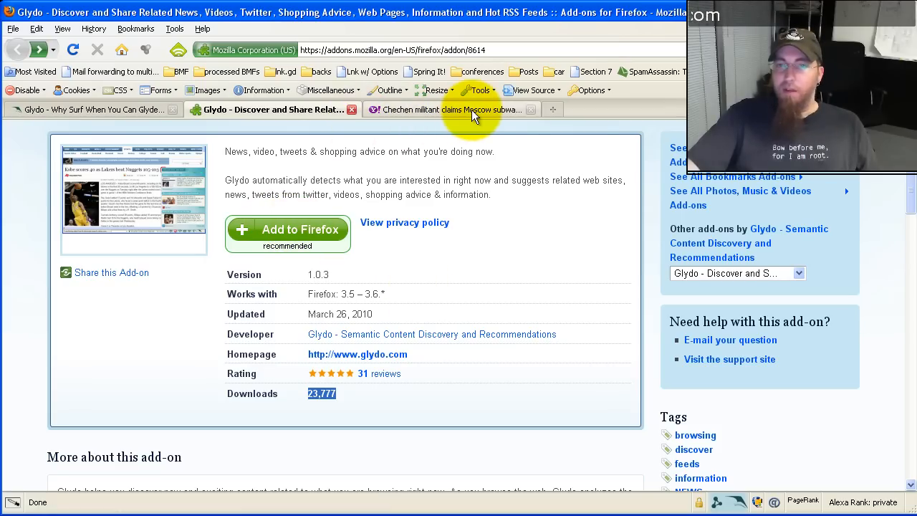
Switch to the Moscow subway blasts article and read down into its story text.
click(447, 109)
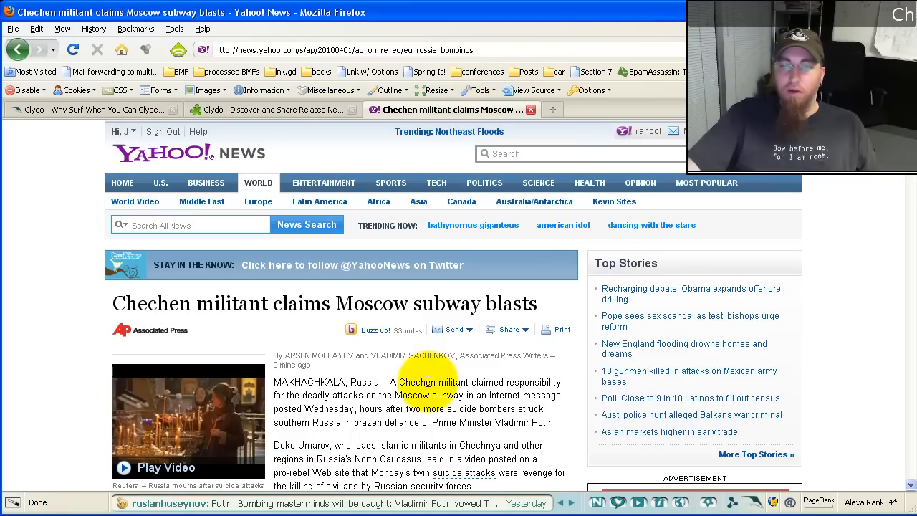
scroll(down, 3)
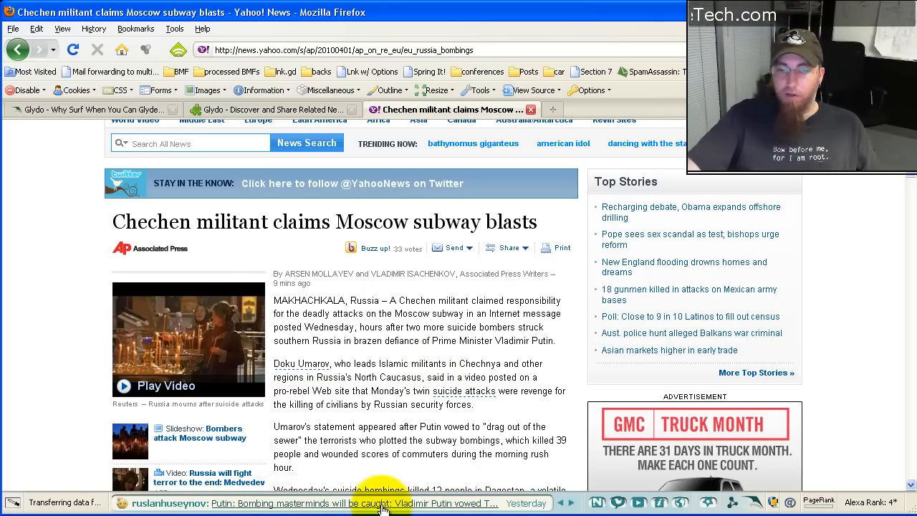
click(380, 503)
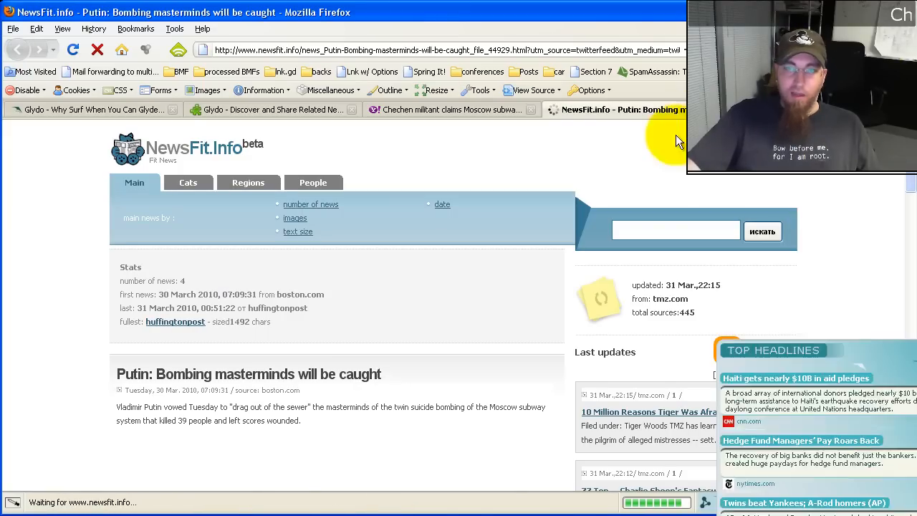
scroll(down, 3)
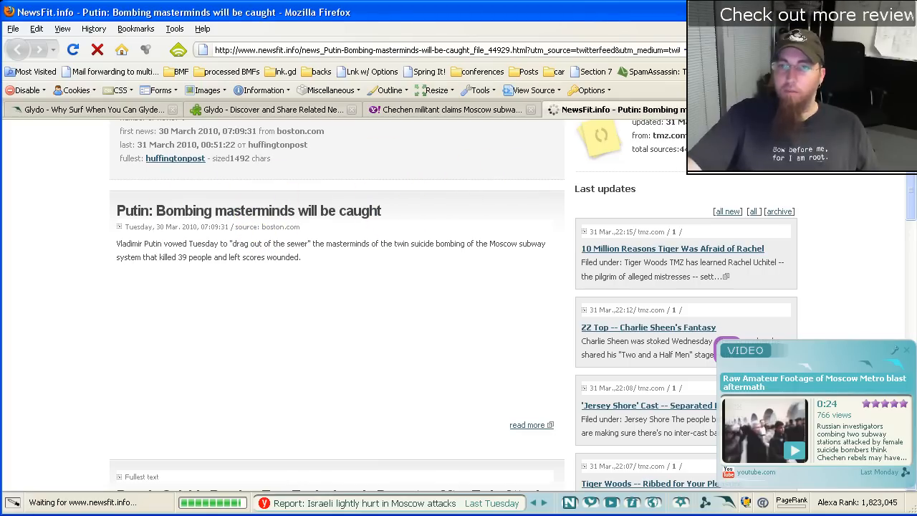
click(444, 109)
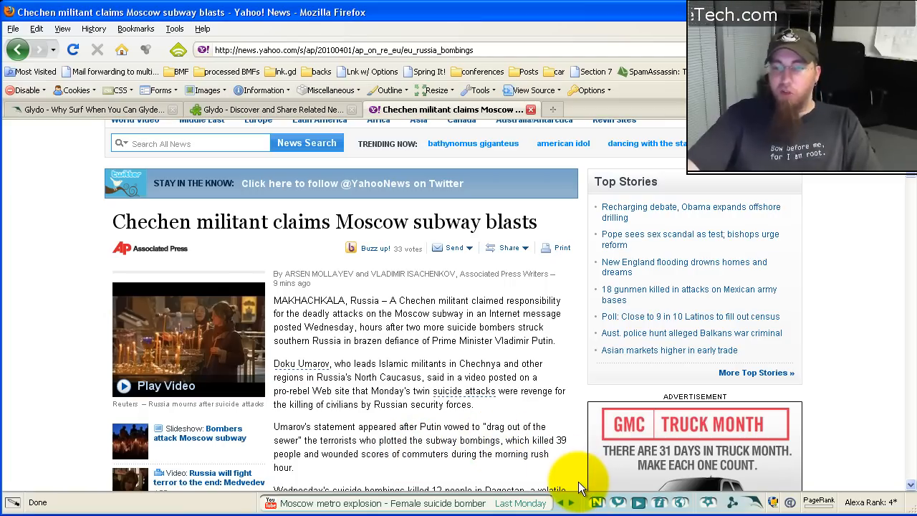
mouse_move(582, 464)
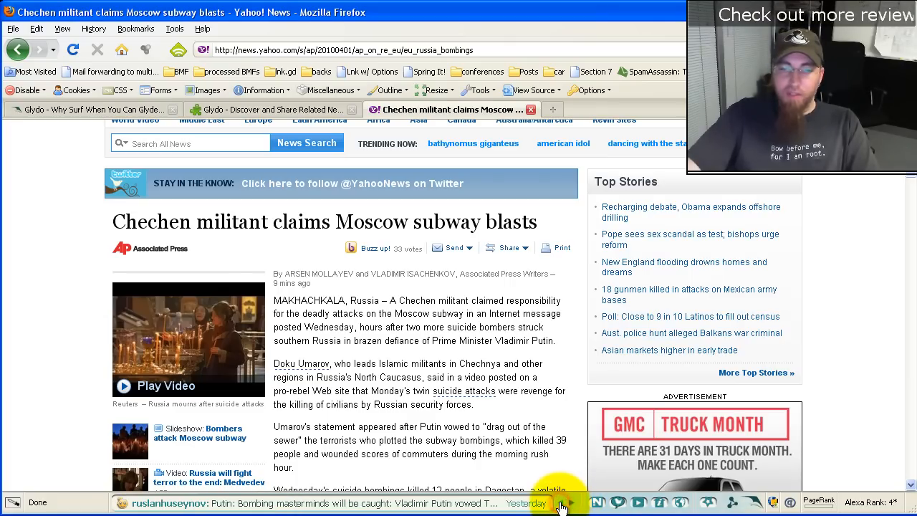
Show Glydo's Related Stories panel listing the Doku Umarov and Georgia reprisal stories.
click(570, 501)
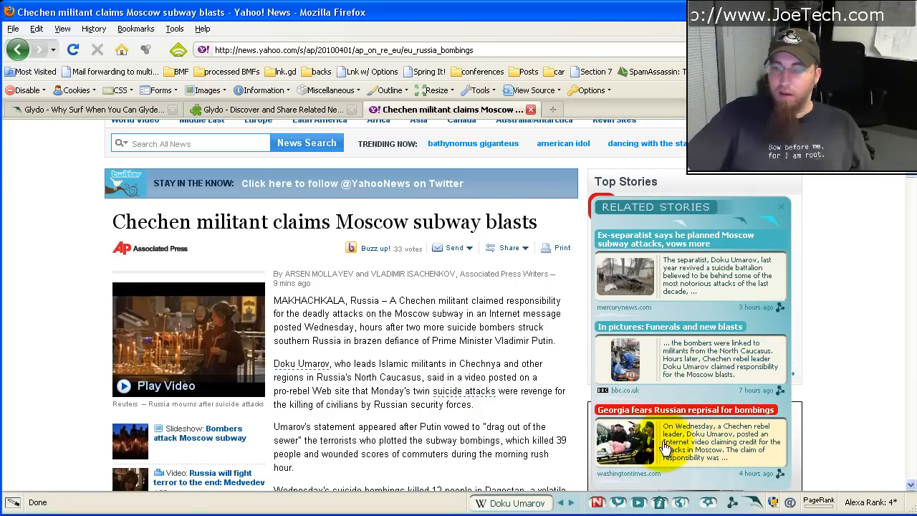
mouse_move(725, 361)
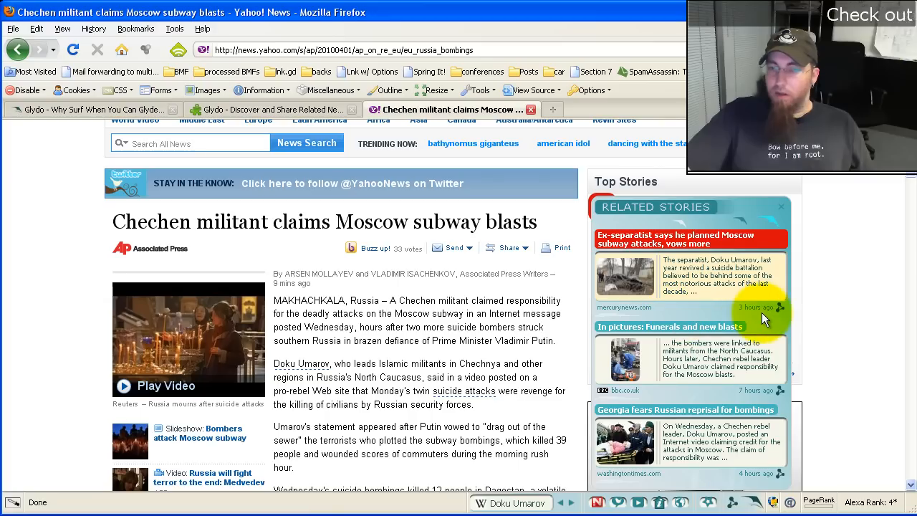
click(507, 247)
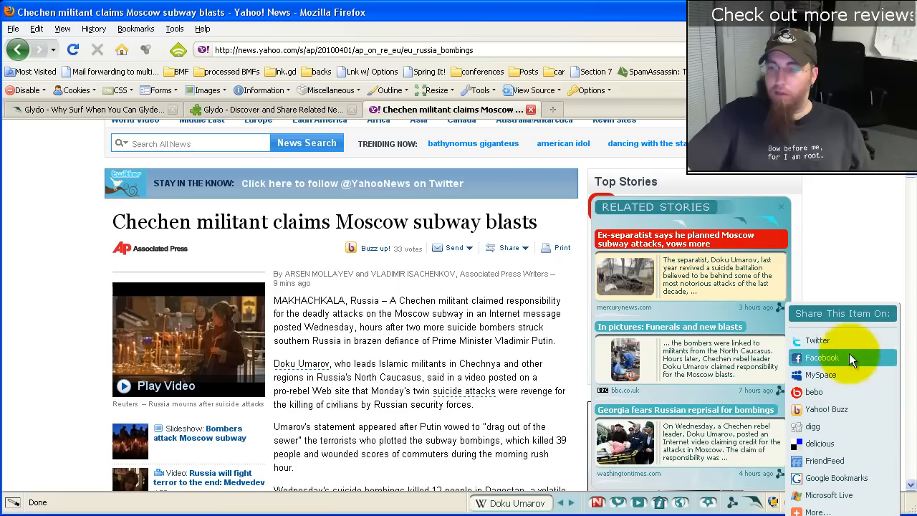
mouse_move(842, 312)
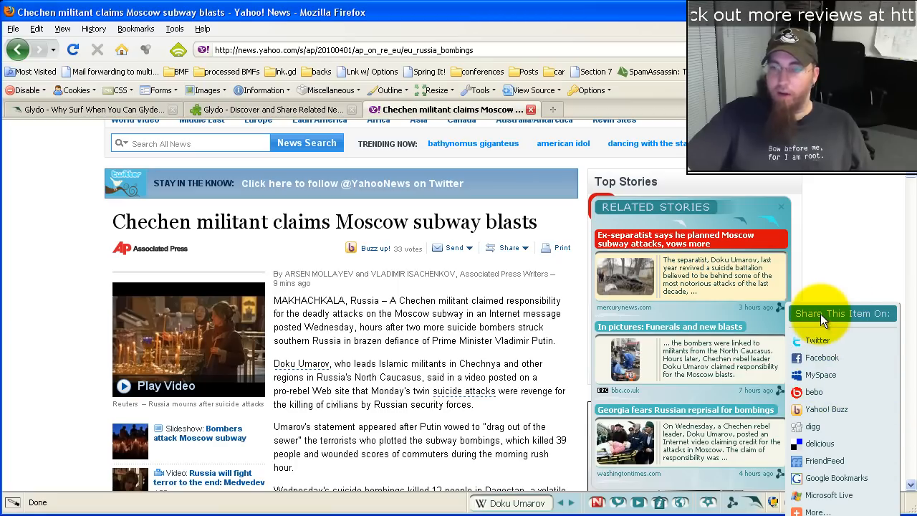
mouse_move(772, 309)
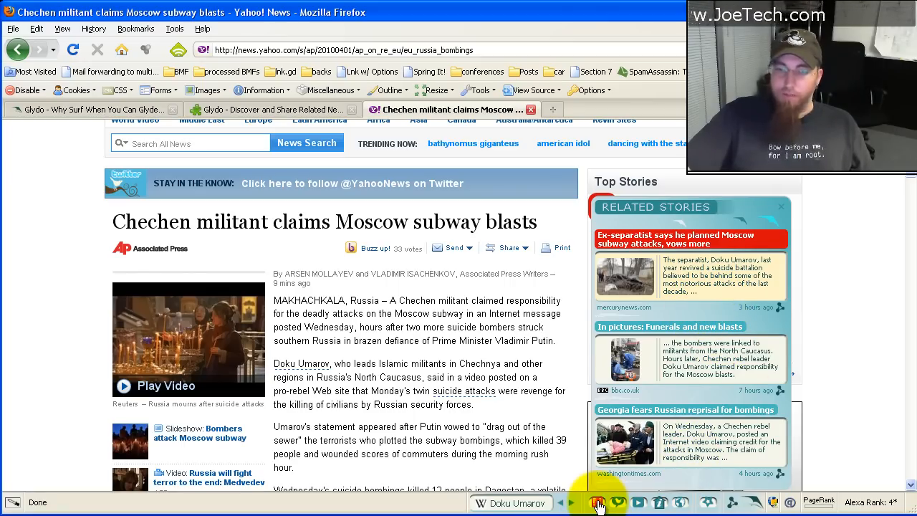
Swap the Related Stories panel for Glydo's tweets about Putin vowing to catch the bombers.
click(779, 206)
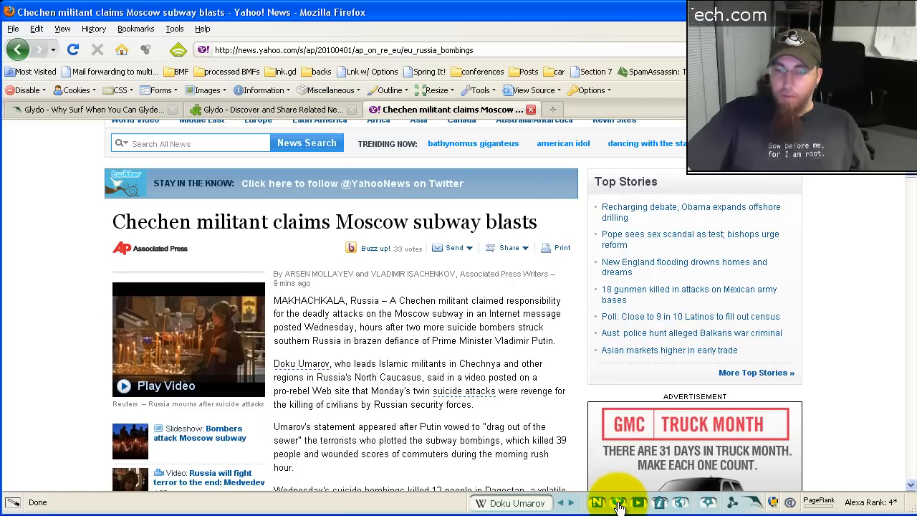
click(618, 501)
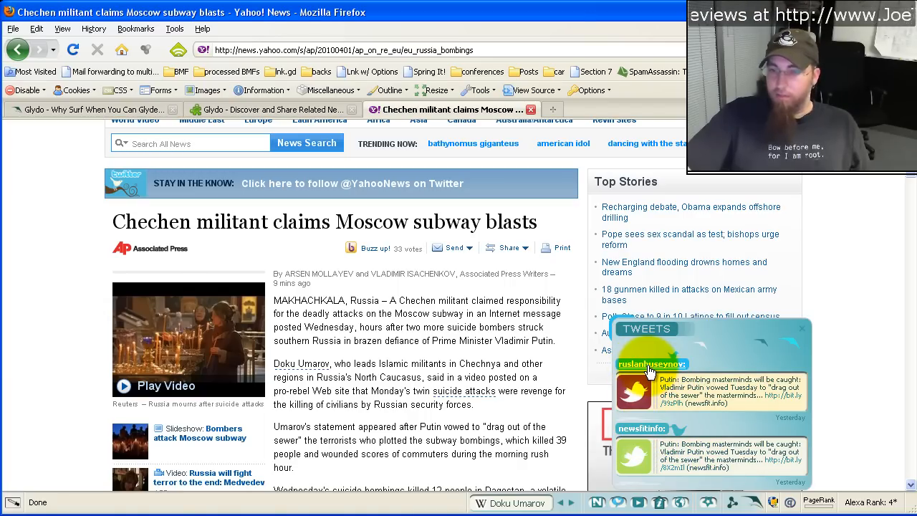
mouse_move(704, 392)
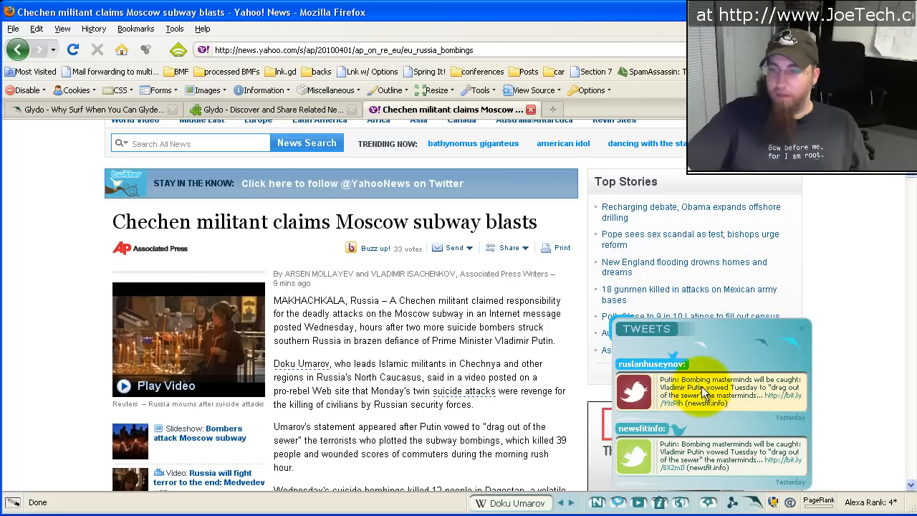
mouse_move(802, 423)
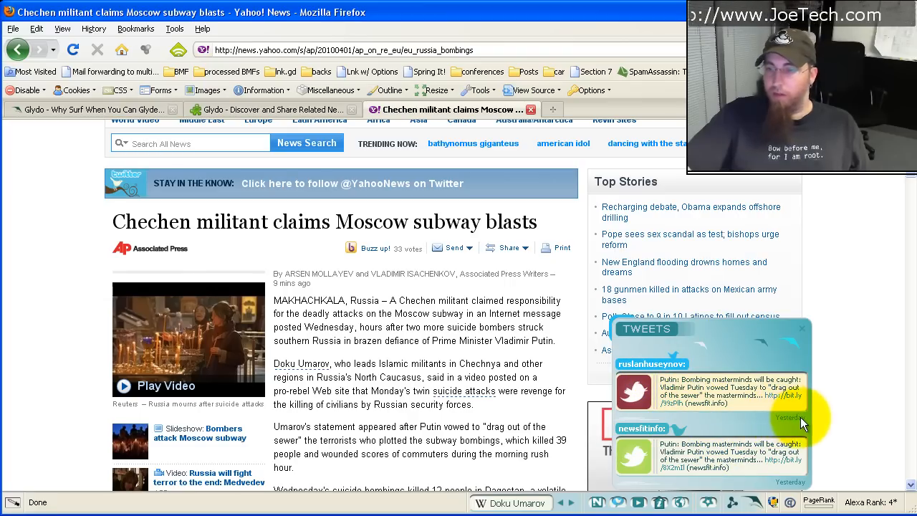
mouse_move(815, 390)
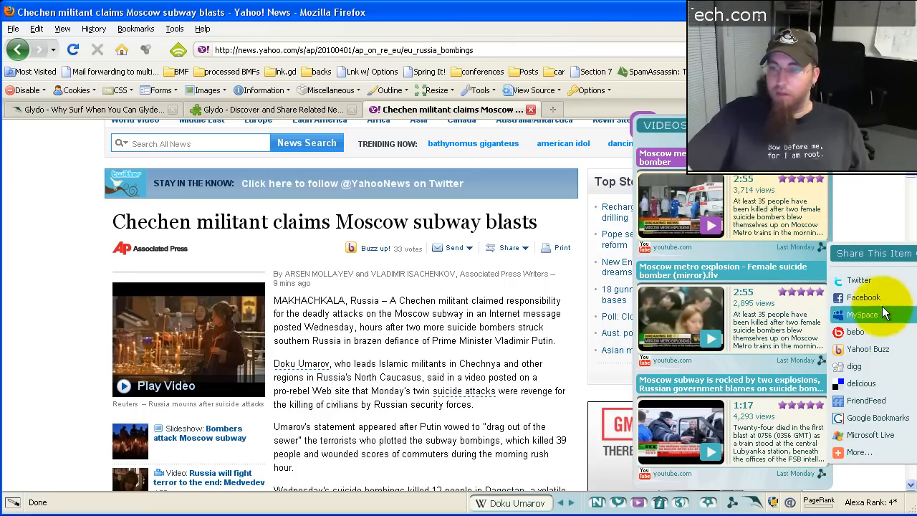
Play the 'Moscow metro explosion - Female suicide bomber' YouTube video from Glydo's Videos panel.
click(729, 267)
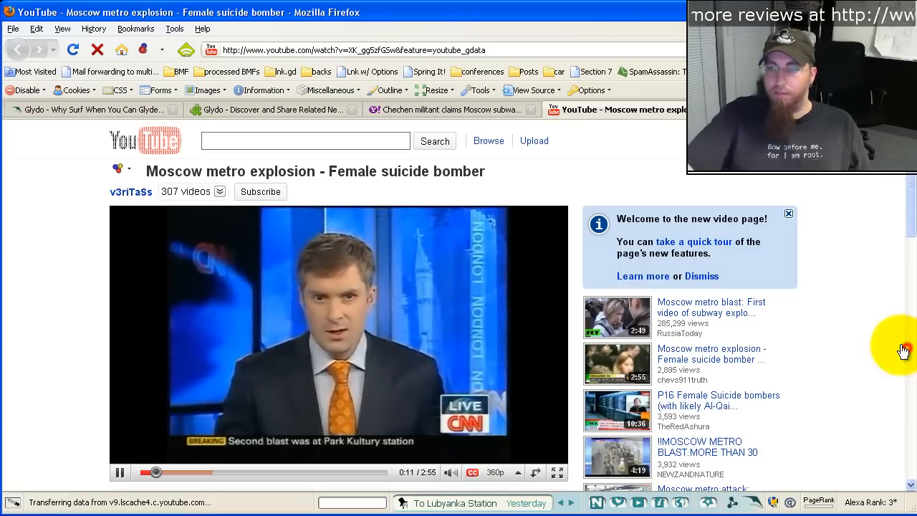
Close the YouTube video and return to the Yahoo News article with Glydo's videos panel.
click(444, 109)
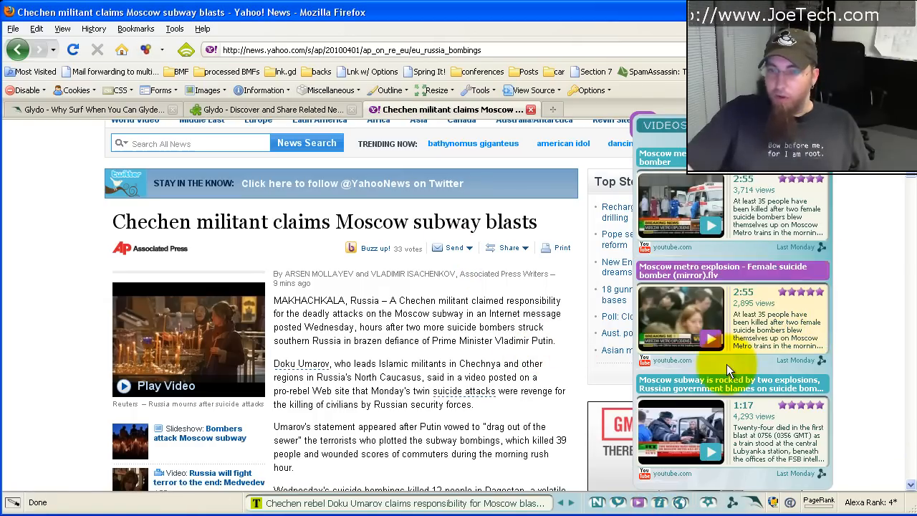
mouse_move(673, 366)
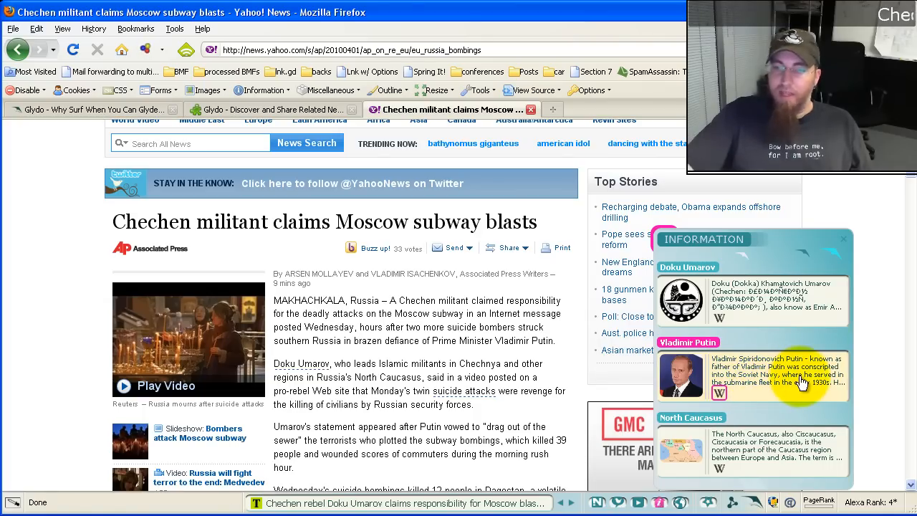
mouse_move(717, 350)
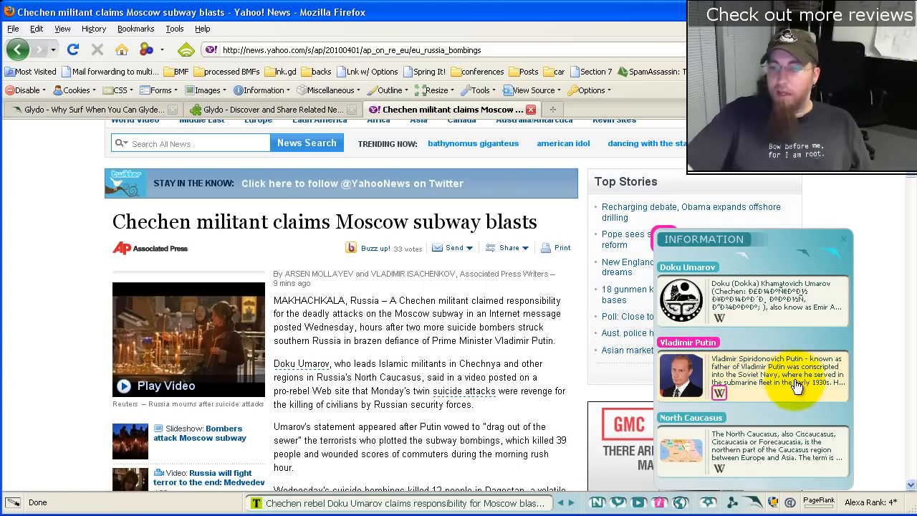
Open Vladimir Putin's Wikipedia article from Glydo's Information panel entry.
click(719, 392)
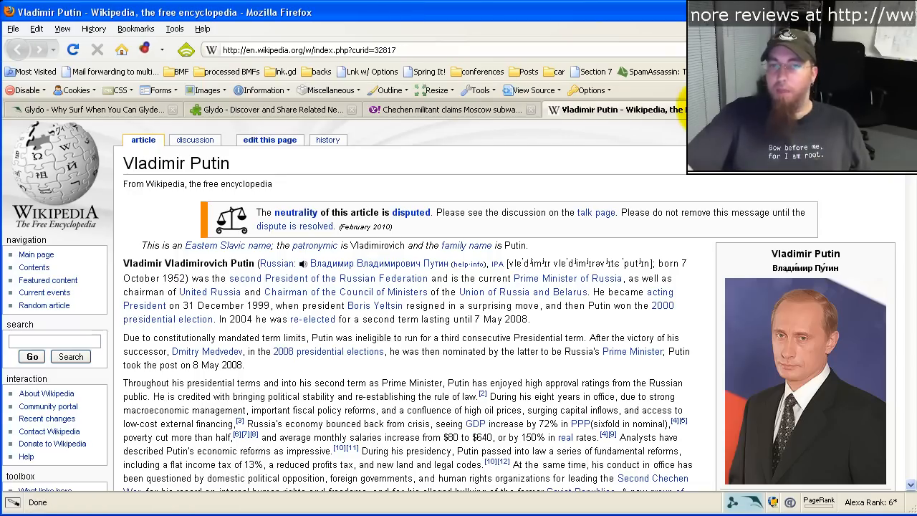
Close the Putin Wikipedia article, returning to the Yahoo story with its Information panel.
click(444, 109)
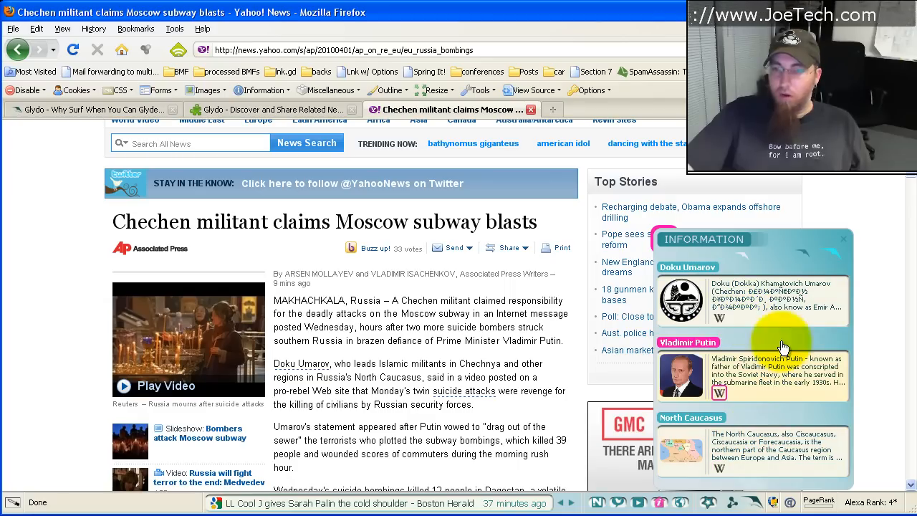
mouse_move(844, 269)
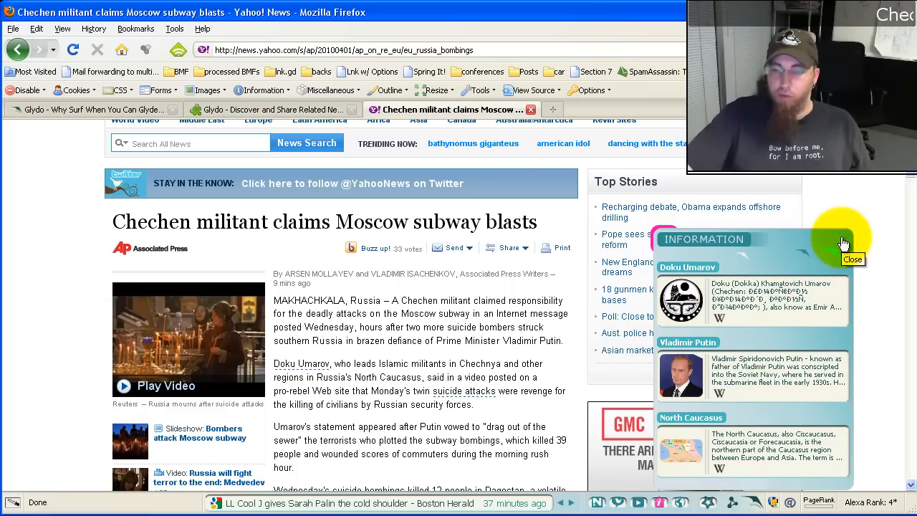
Close Glydo's Information panel on Doku Umarov, Putin and North Caucasus.
click(852, 258)
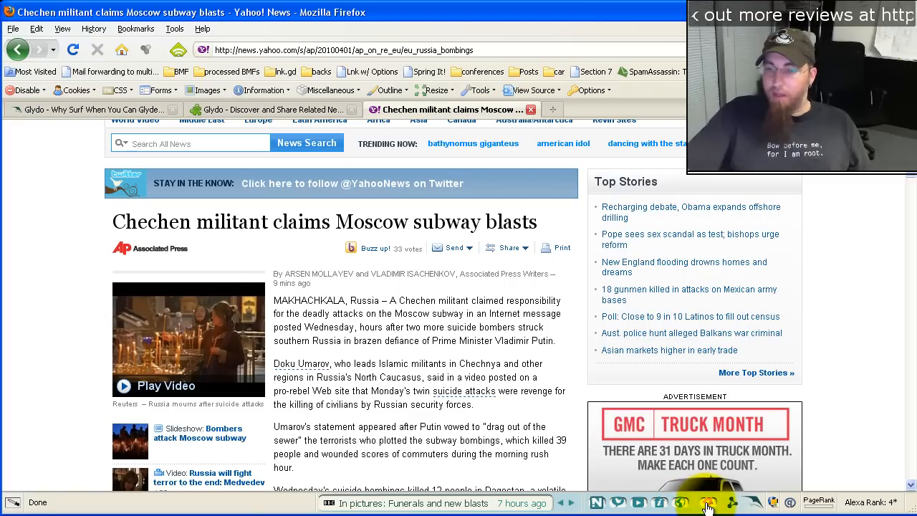
From Glydo's top headlines, open the Boston Herald 'LL Cool J gives Sarah Palin the cold shoulder' story.
click(709, 501)
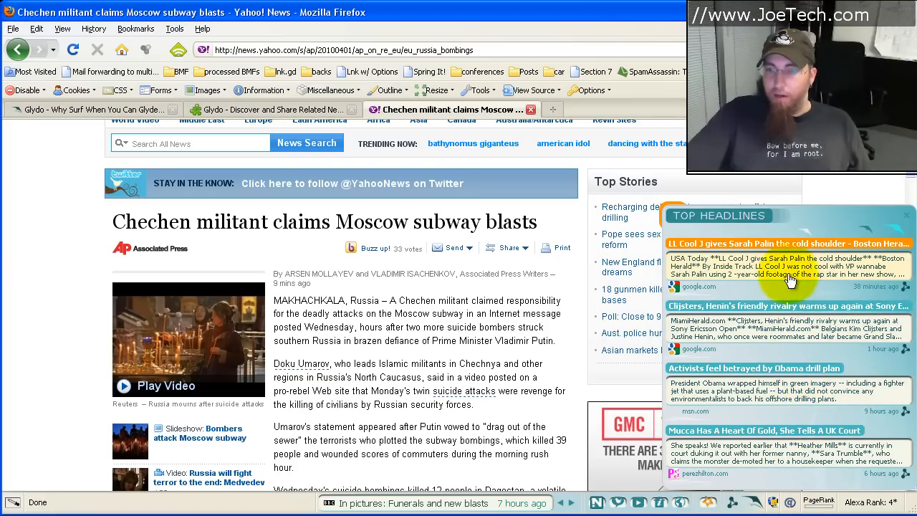
click(790, 258)
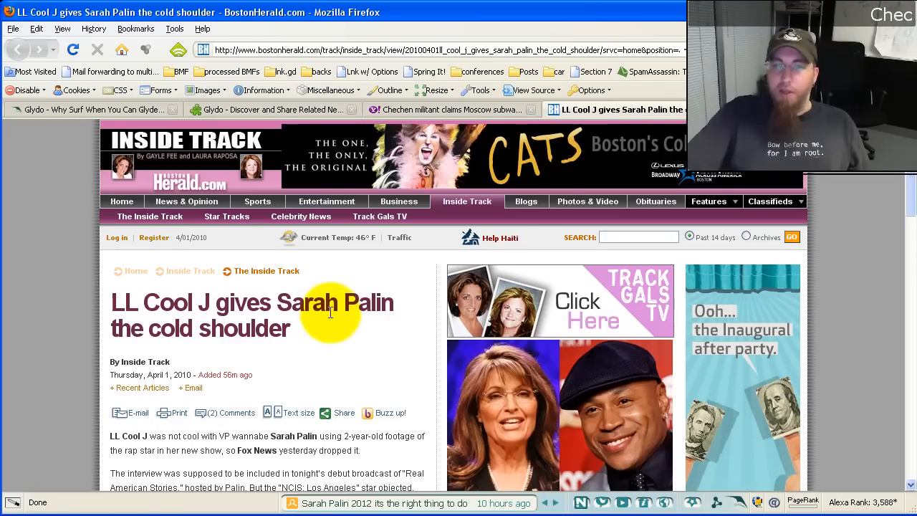
click(451, 109)
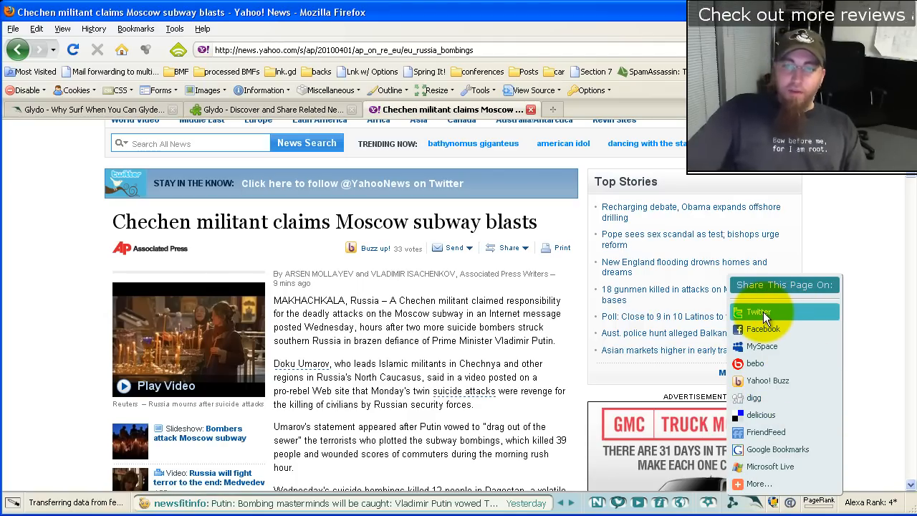
mouse_move(786, 422)
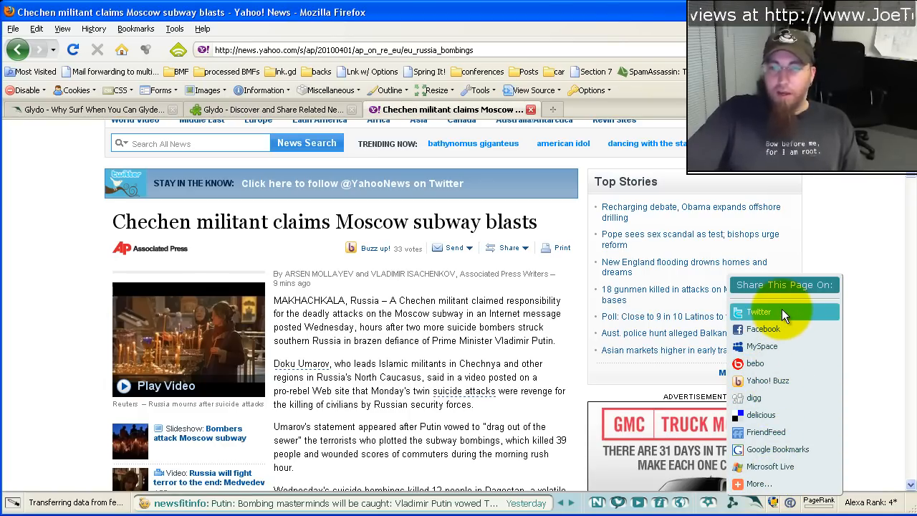
mouse_move(765, 312)
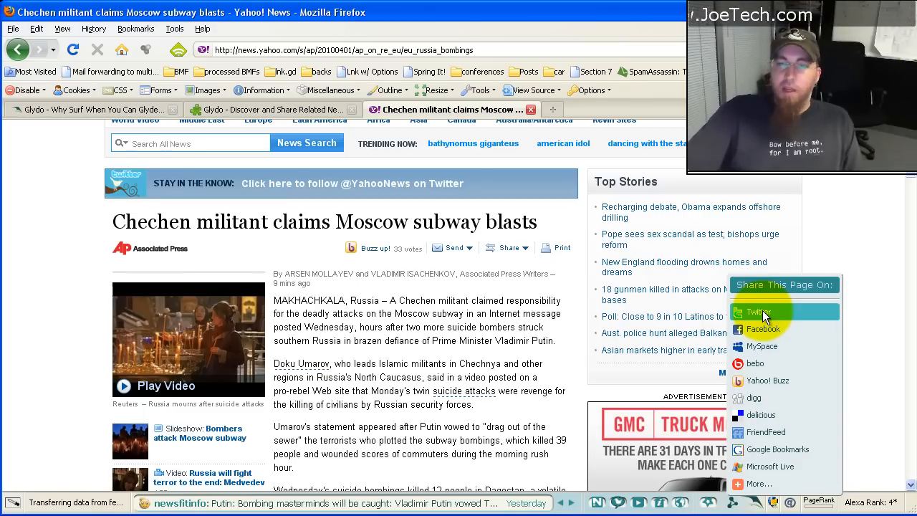
Share the subway blasts article on Twitter via Glydo's Share This Page On menu.
click(756, 311)
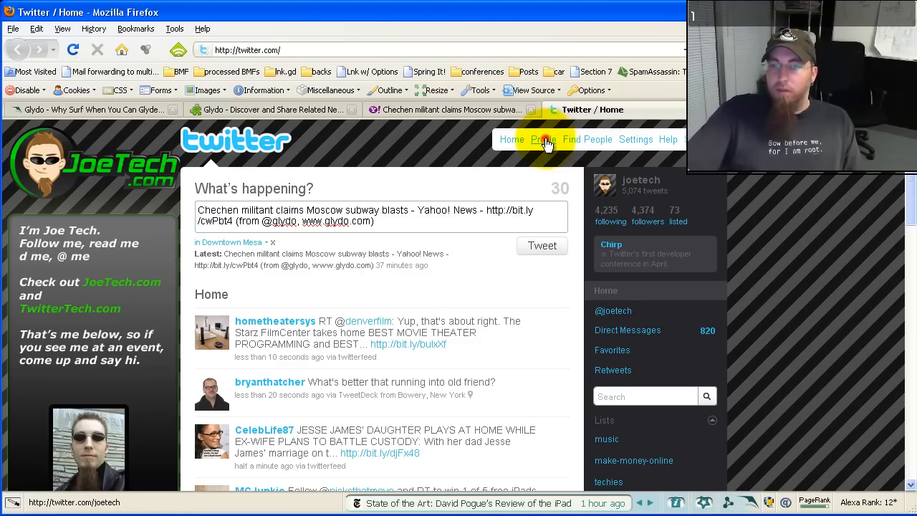
View Joe Tech's Twitter profile showing the new subway blasts tweet at the top.
click(543, 139)
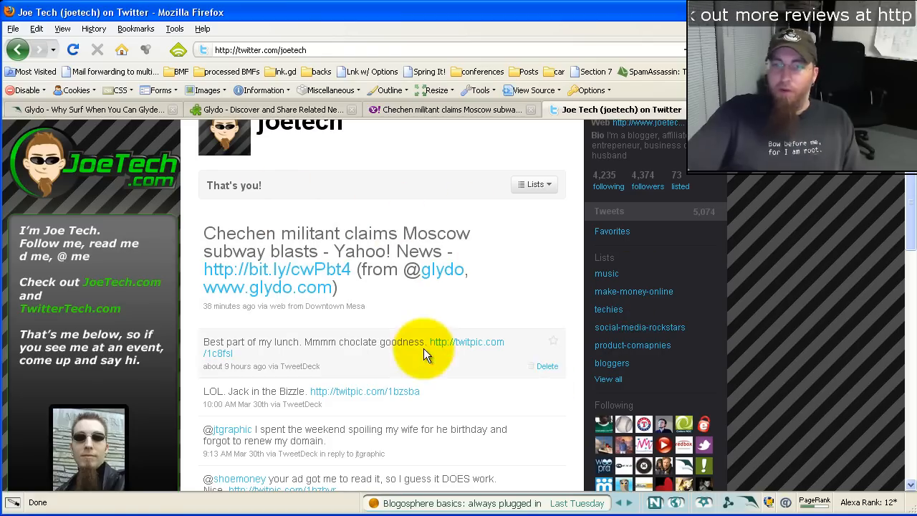
mouse_move(313, 327)
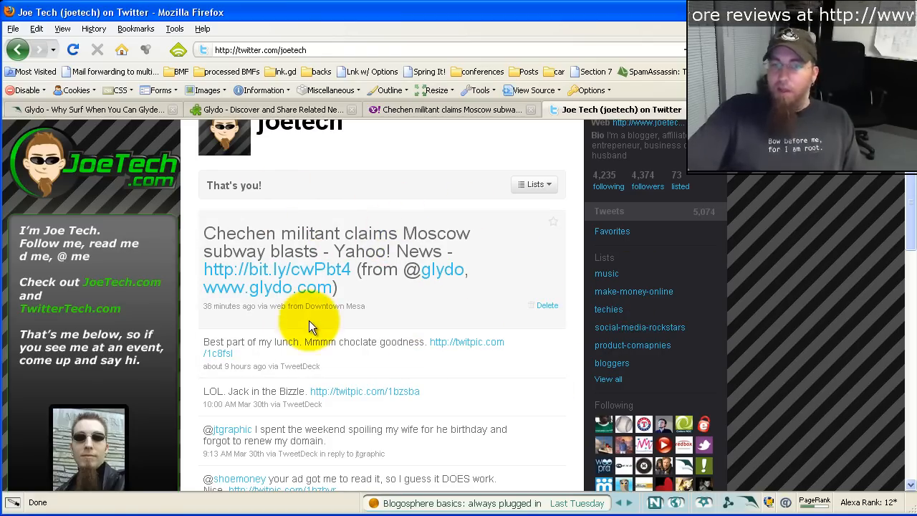
mouse_move(260, 226)
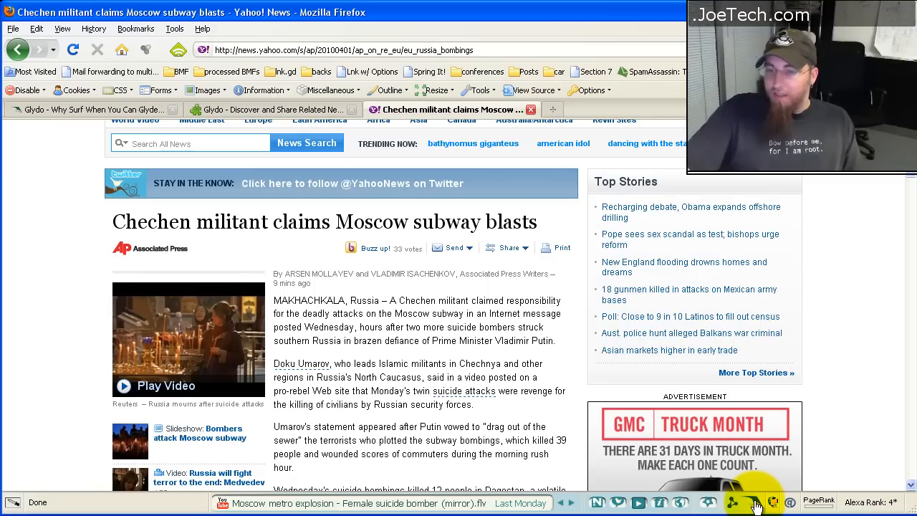
Open Glydo's Options window from its status-bar icon's Settings entry.
click(756, 501)
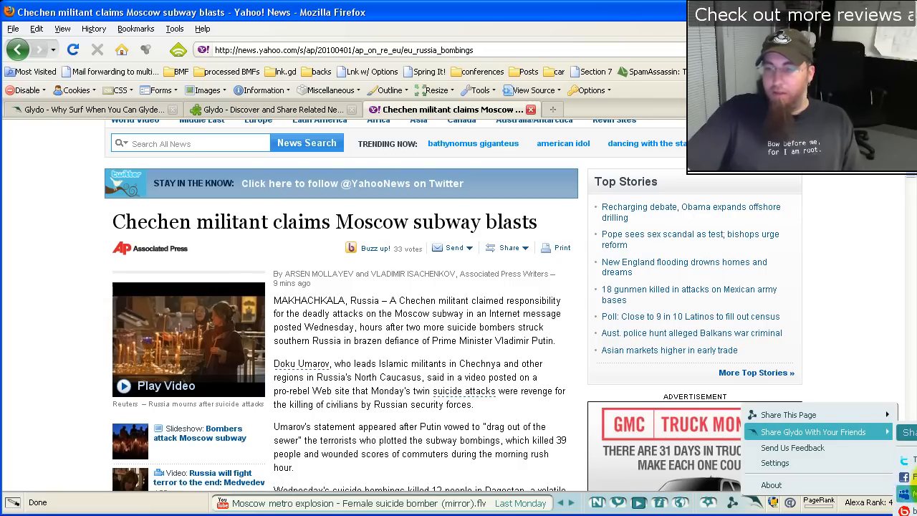
mouse_move(774, 463)
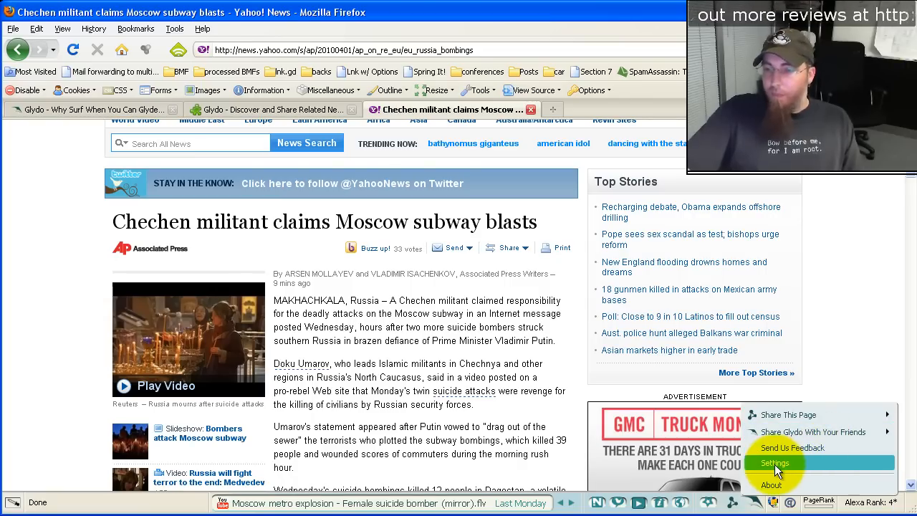
click(773, 463)
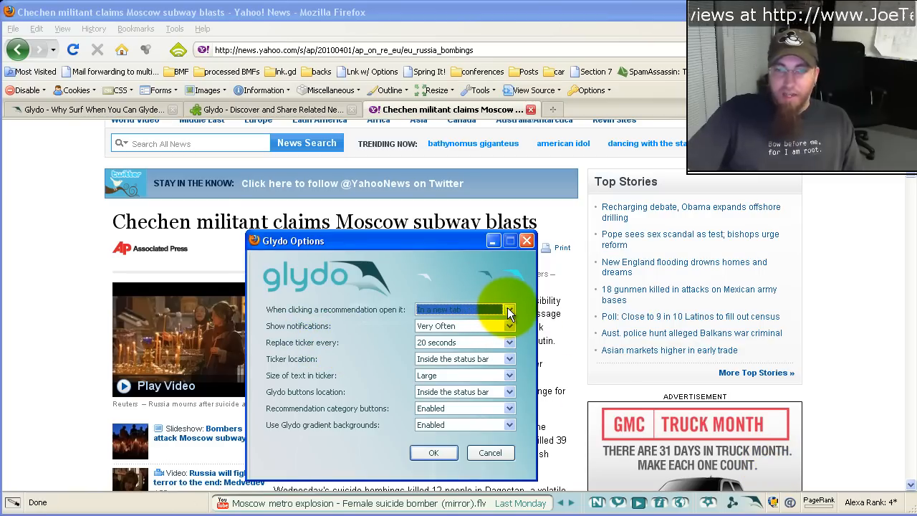
Check the recommendation-opening dropdown, close Options and show Glydo's top headlines panel.
click(509, 310)
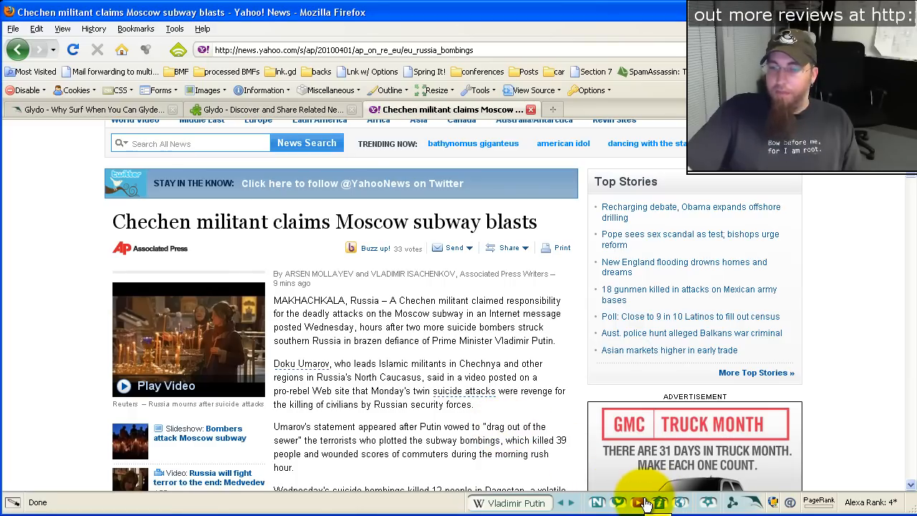
click(639, 501)
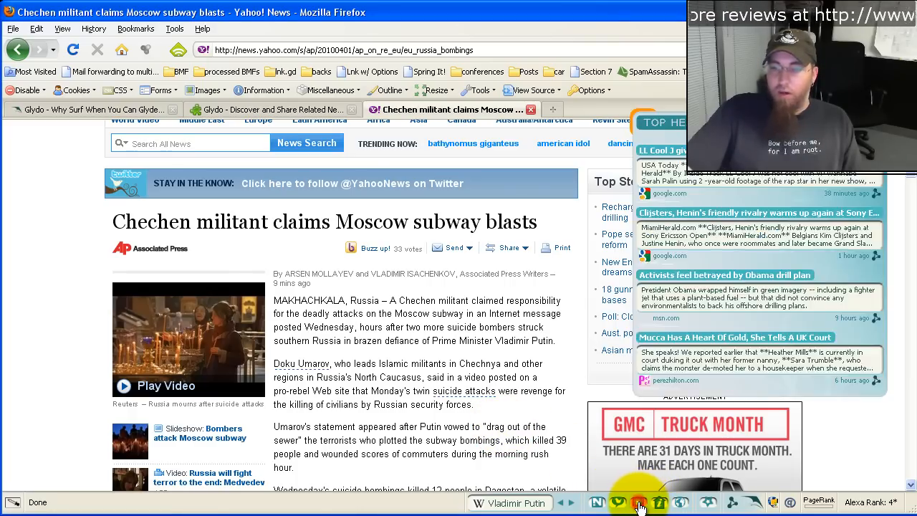